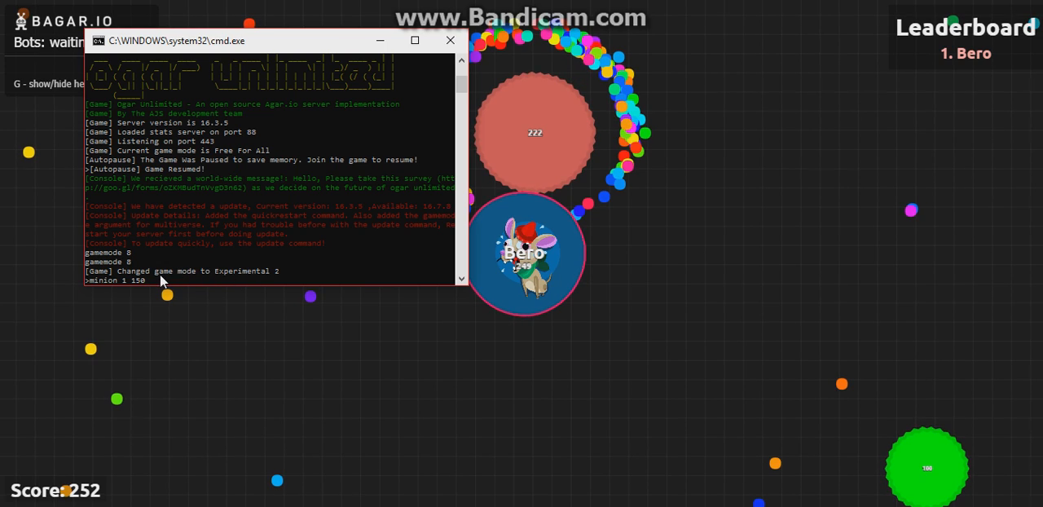
Run the console command that adds minions for player Bero
key(enter)
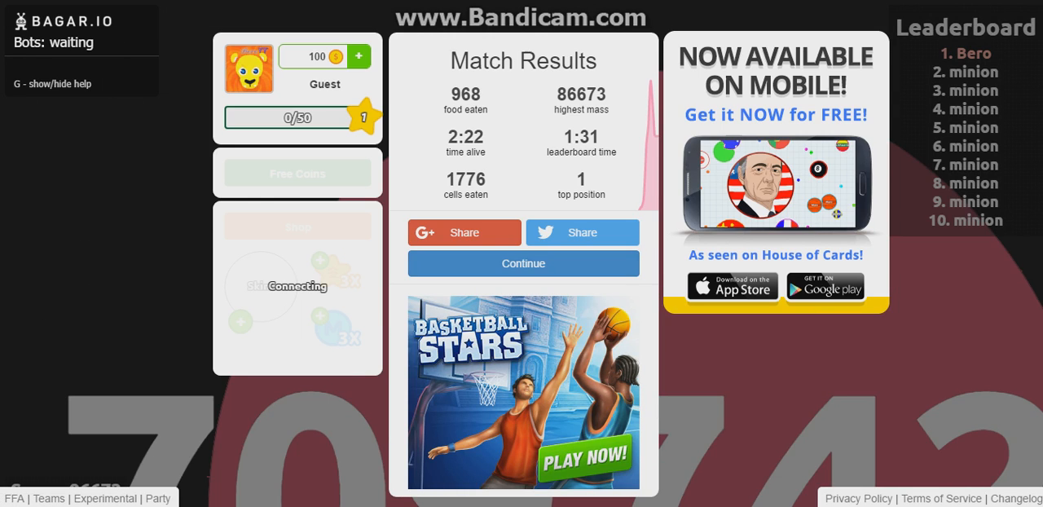
Continue past the Match Results panel to rejoin the arena as Bero
click(523, 264)
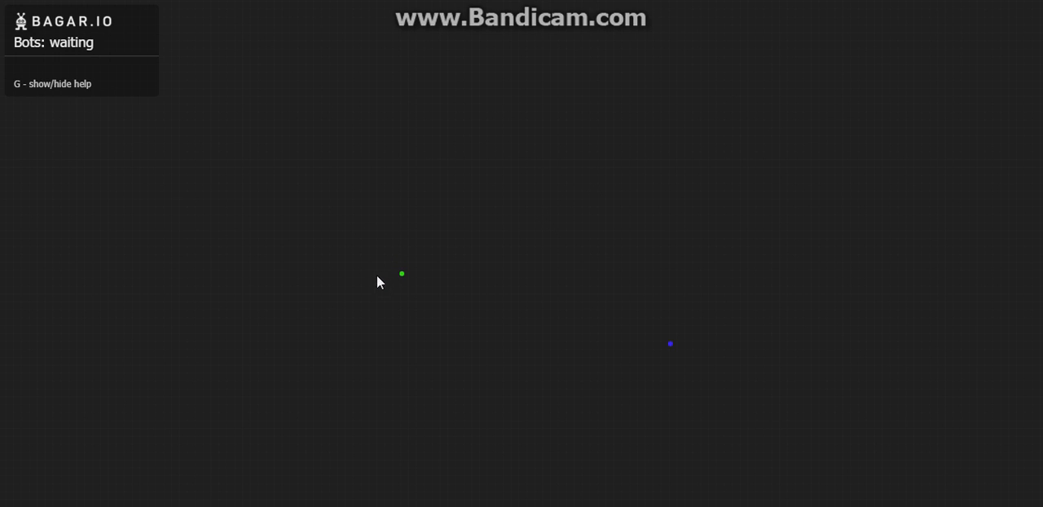
mouse_move(408, 268)
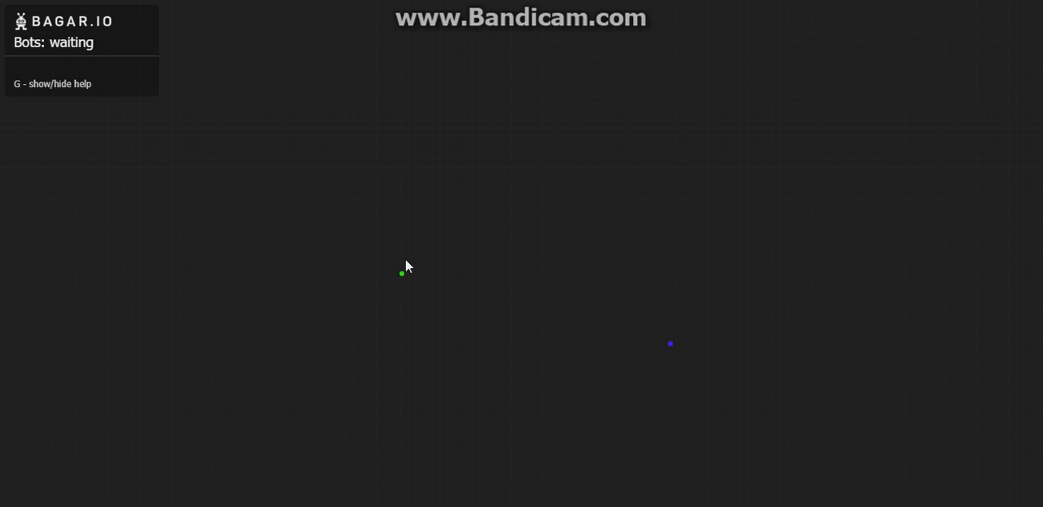
mouse_move(703, 211)
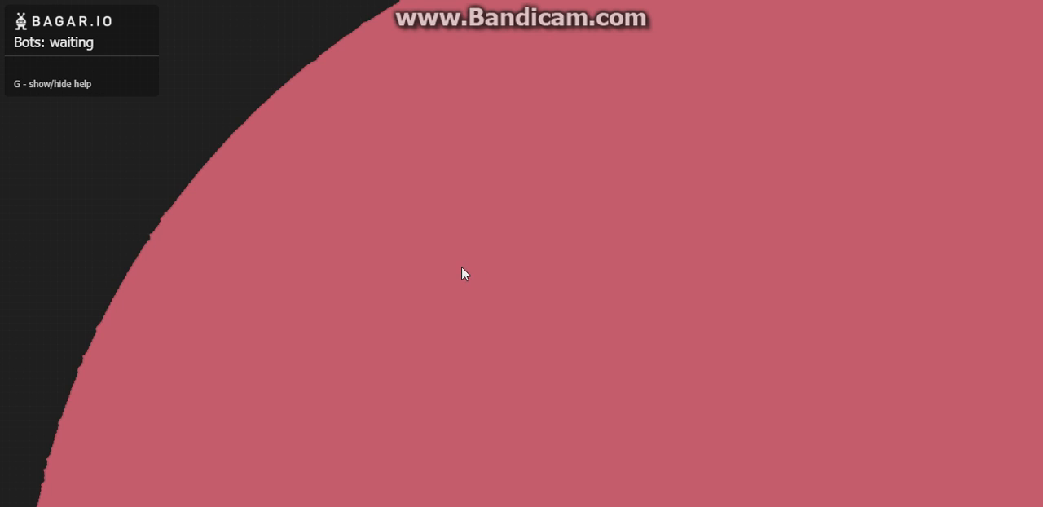
mouse_move(567, 215)
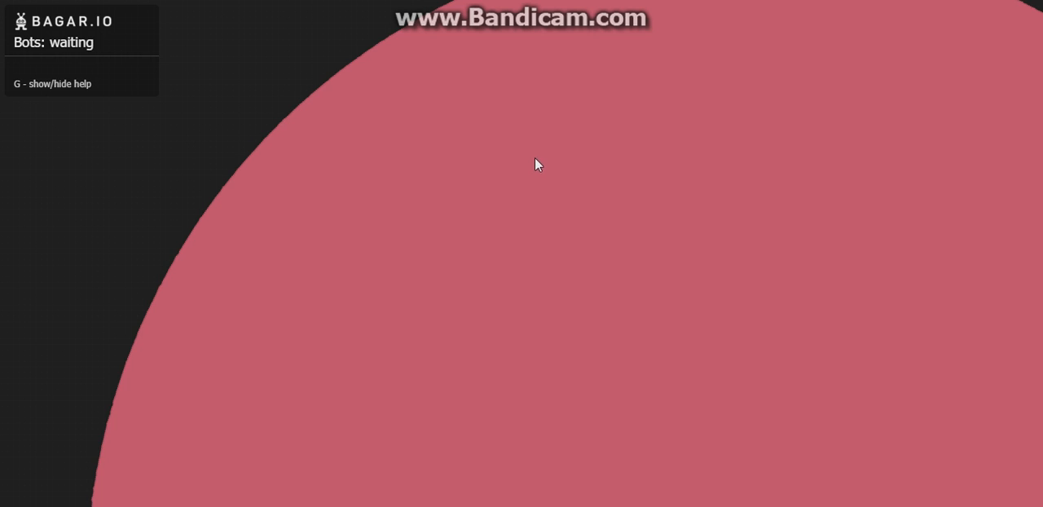
mouse_move(608, 114)
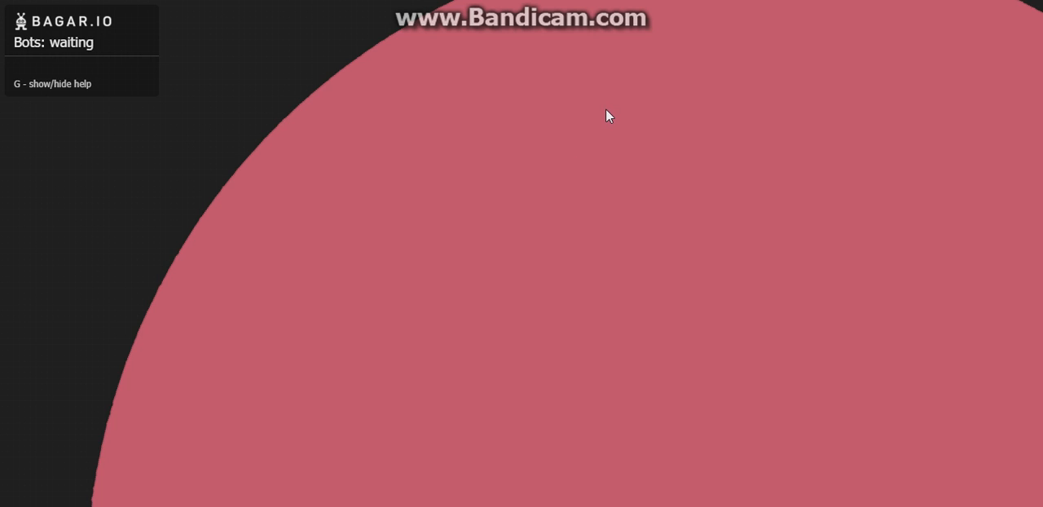
mouse_move(447, 115)
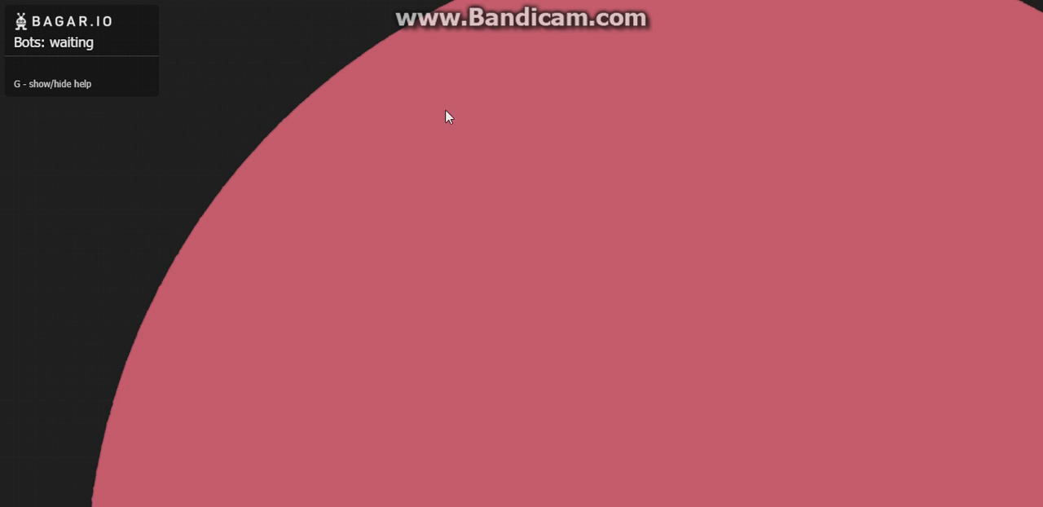
mouse_move(492, 166)
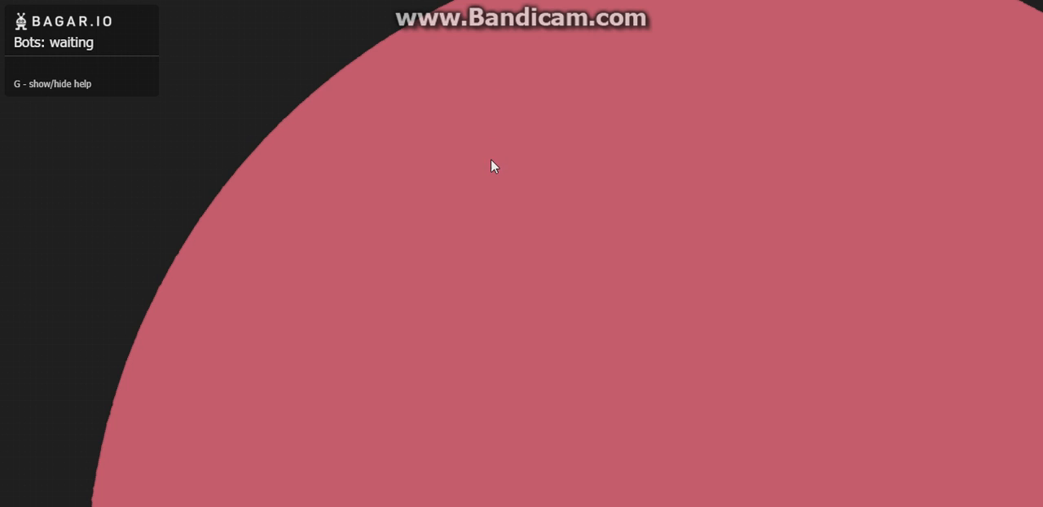
mouse_move(322, 153)
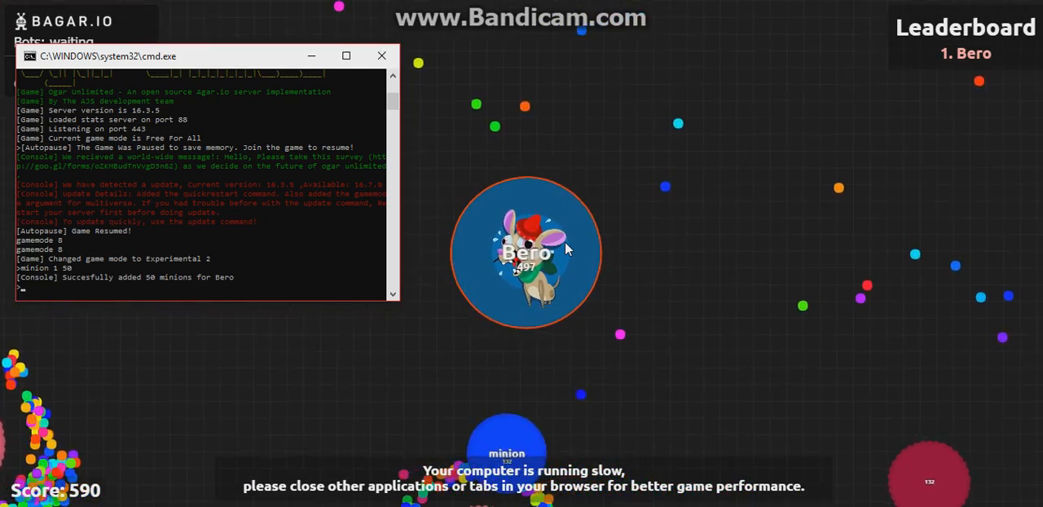
Bring the game window back to the front and resume playing as Bero
click(382, 56)
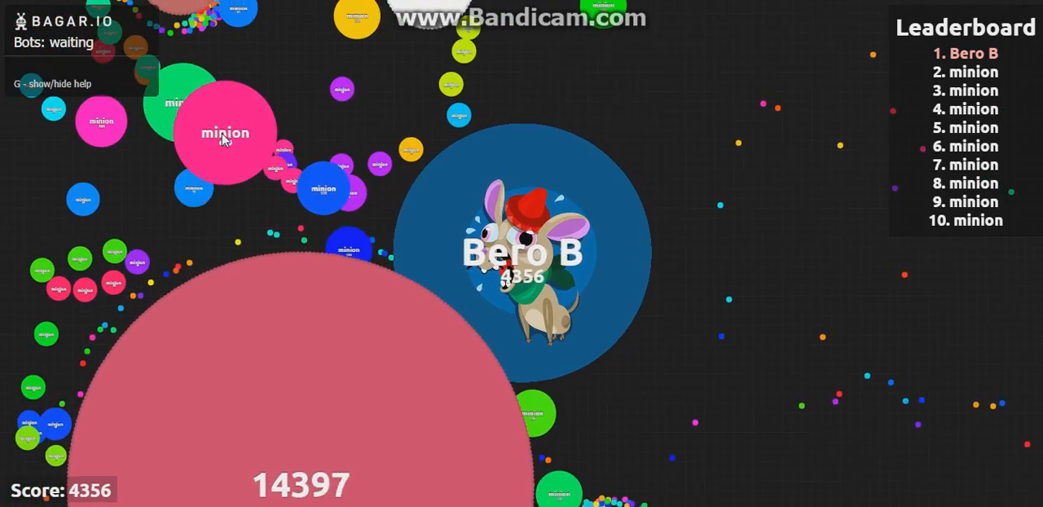
mouse_move(229, 20)
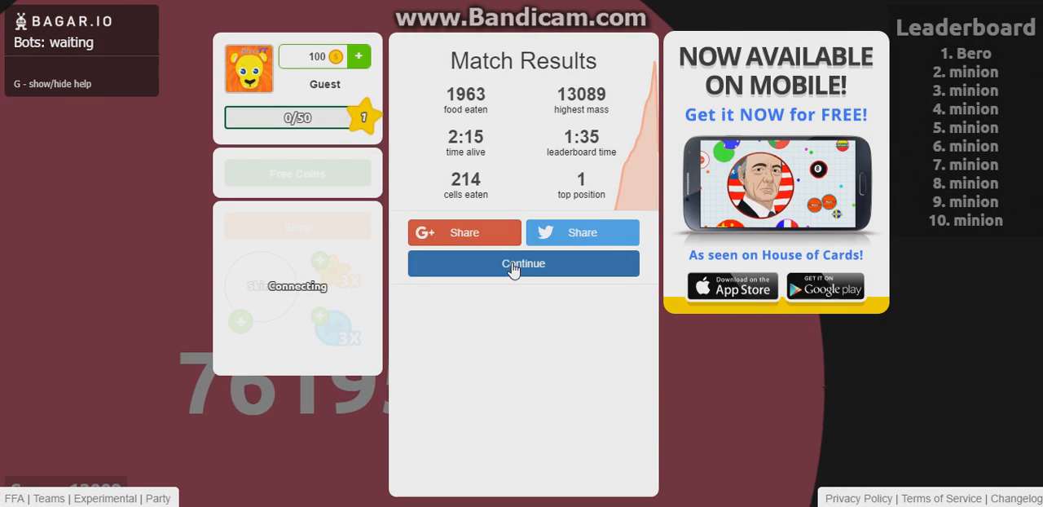
Leave the match results, spectate briefly, then rejoin as a guest
click(523, 264)
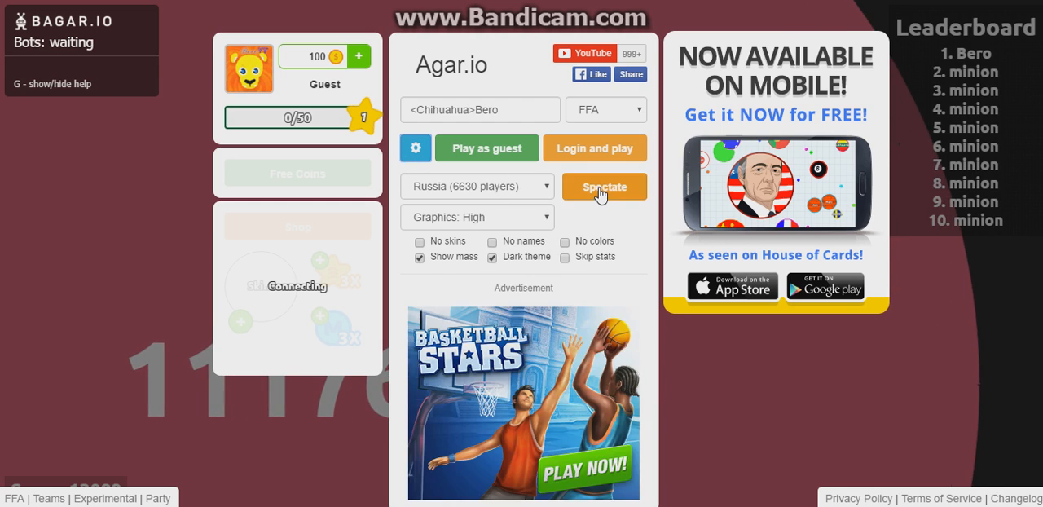
click(603, 186)
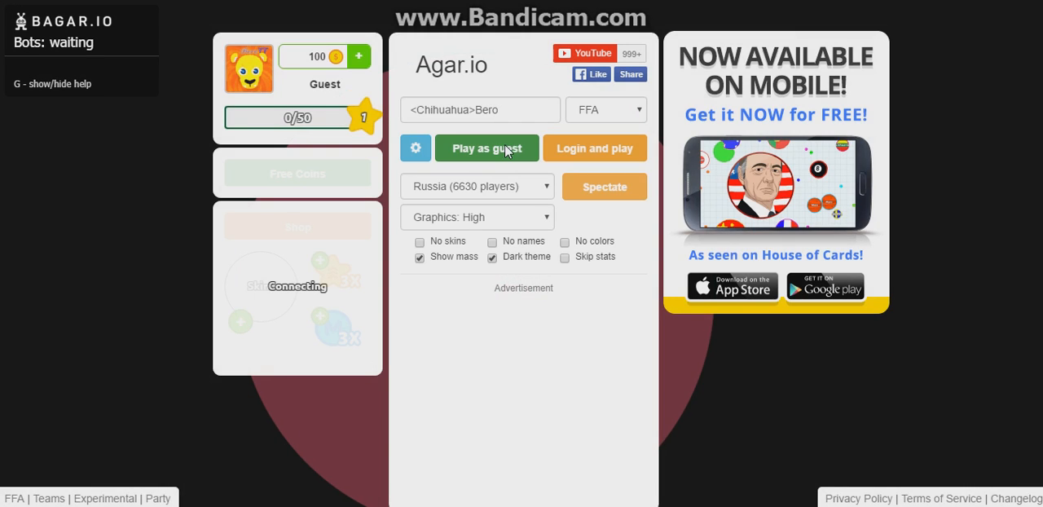
click(486, 149)
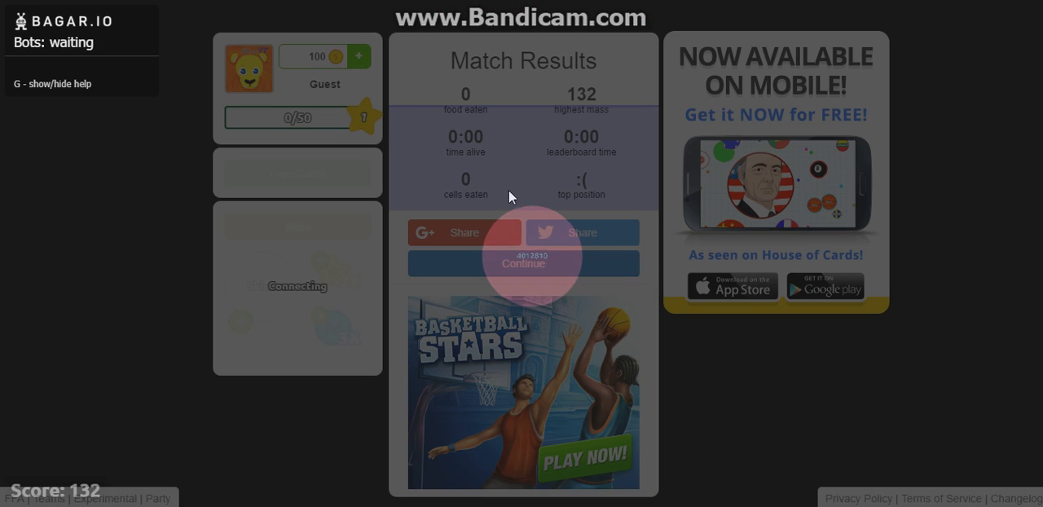
Dismiss the instant-death results and rejoin as a guest again
click(521, 264)
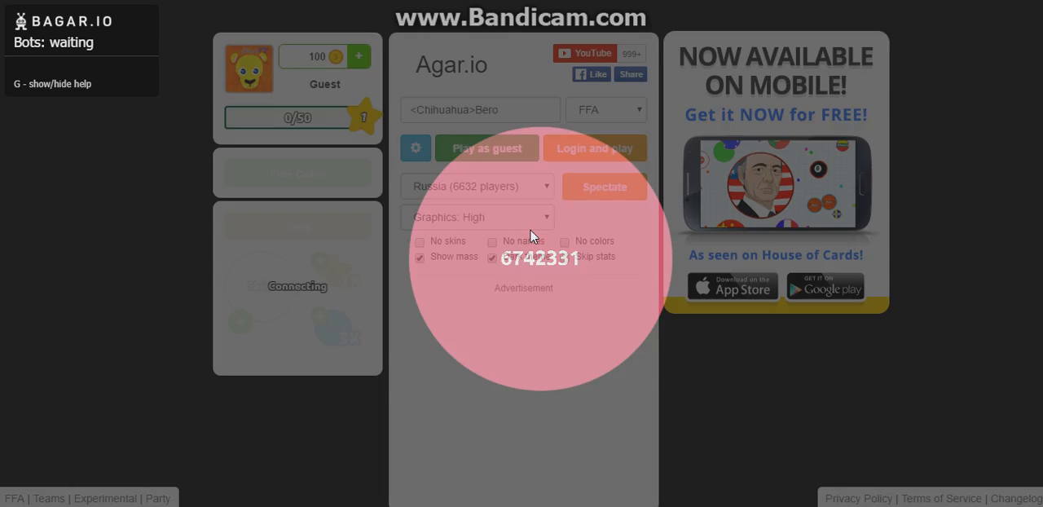
click(485, 146)
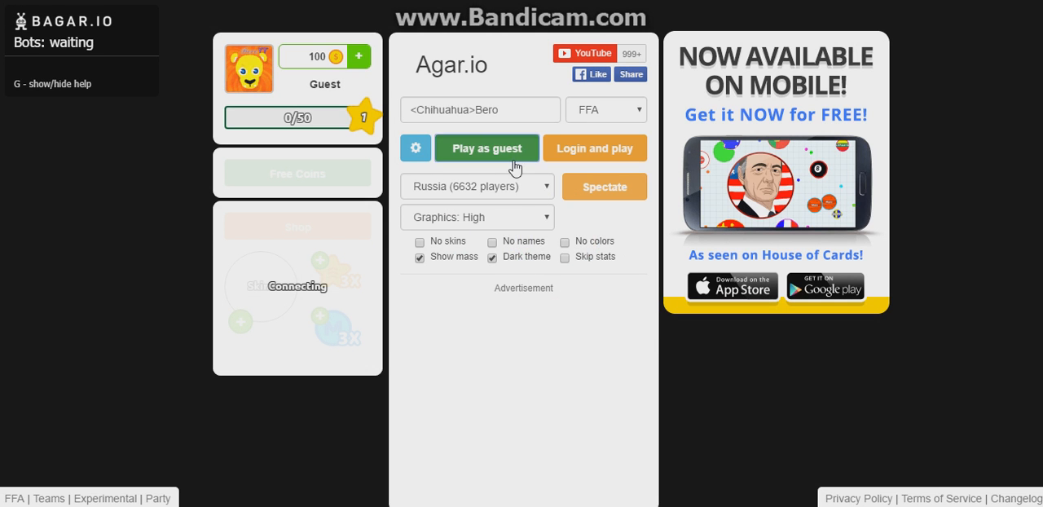
click(486, 147)
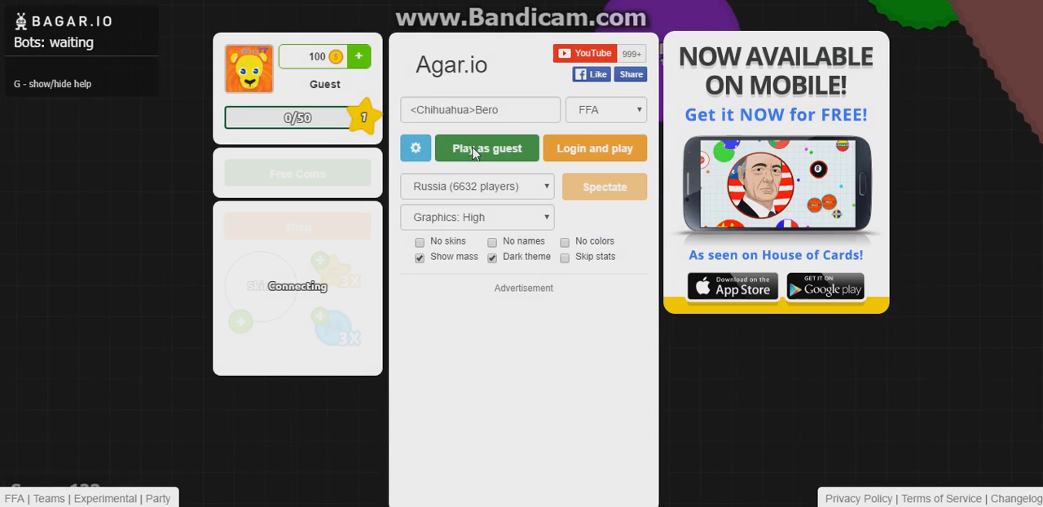
click(485, 148)
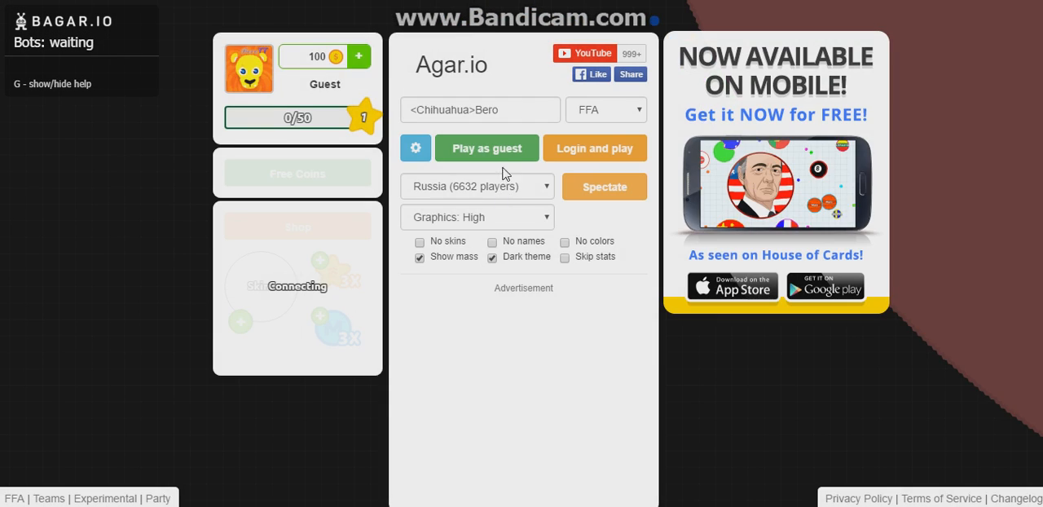
click(486, 147)
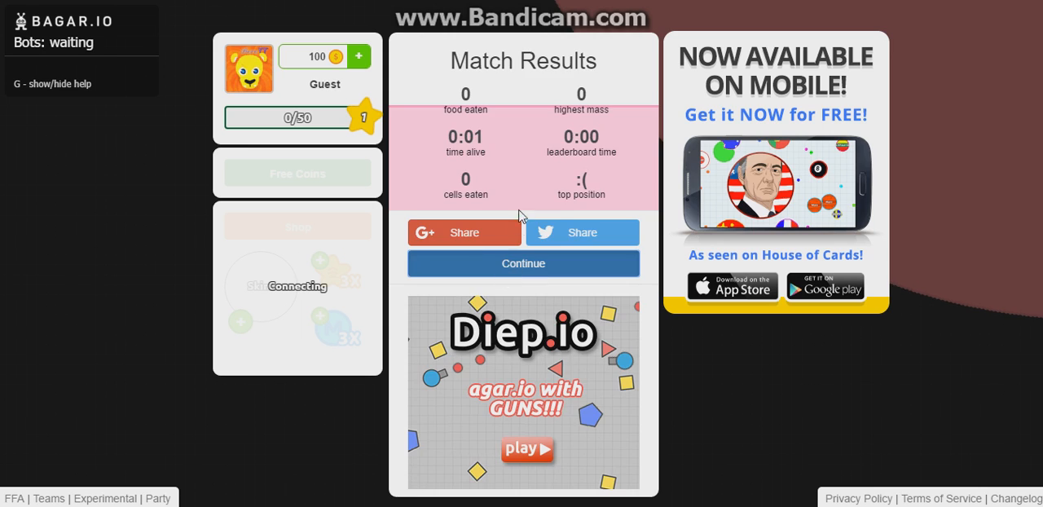
click(523, 264)
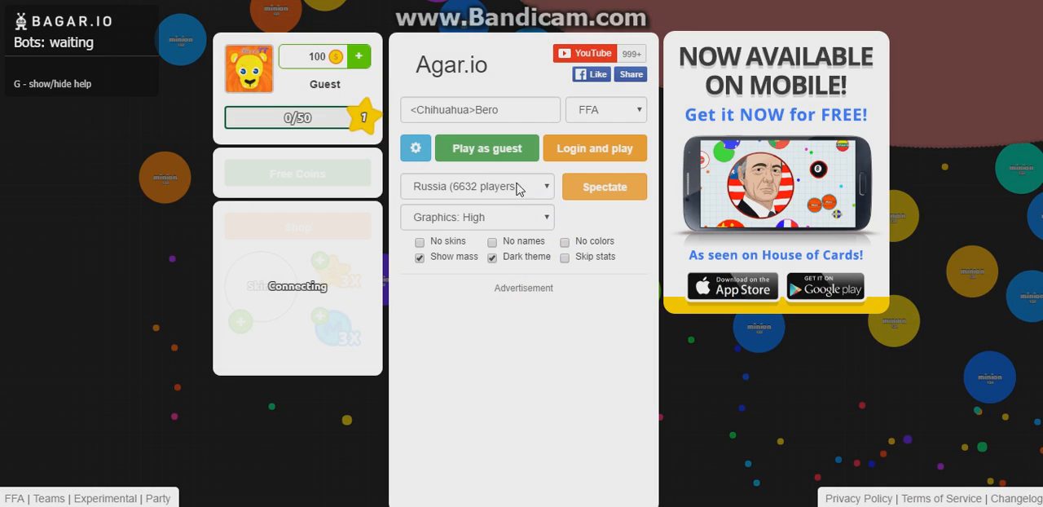
click(486, 146)
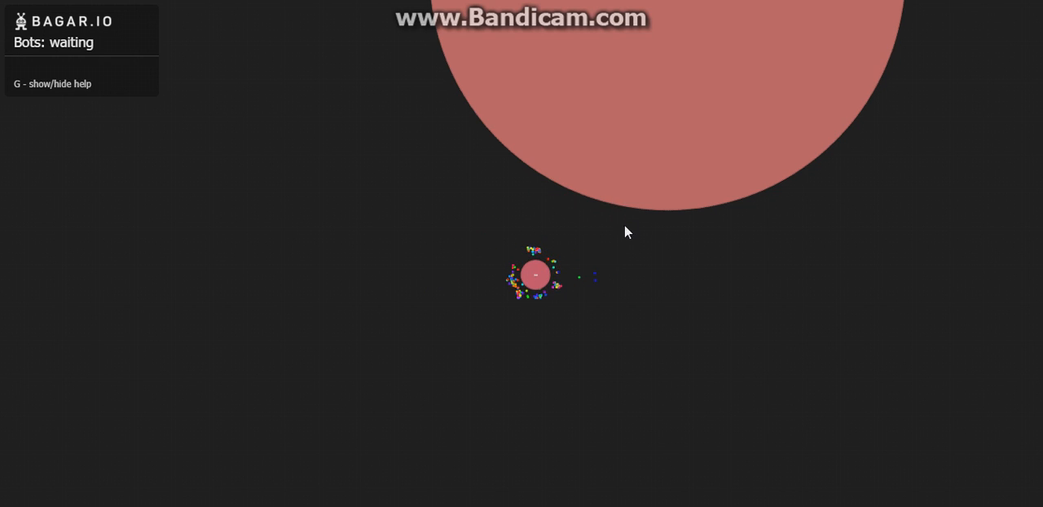
mouse_move(567, 227)
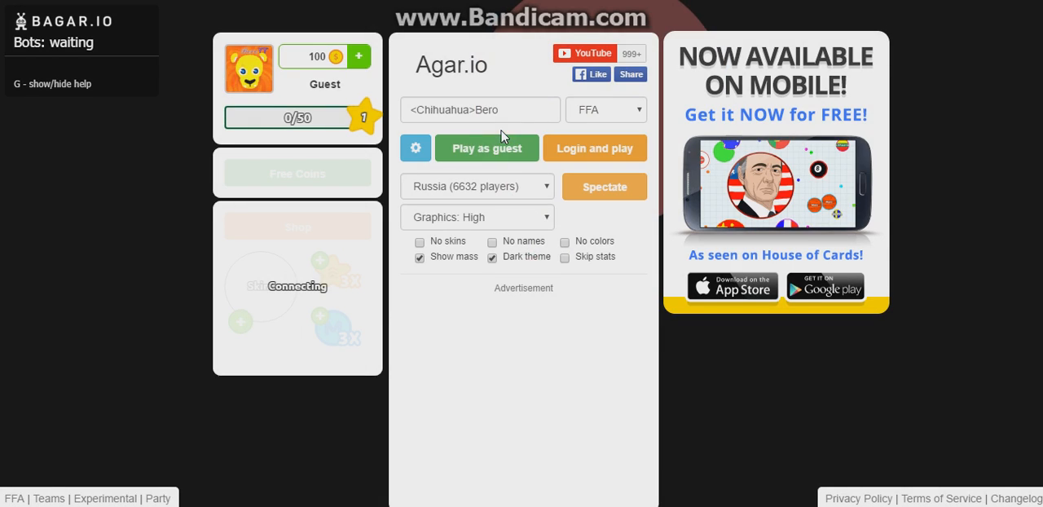
Play as guest and spectate the arena with the 98721-mass cell
click(486, 147)
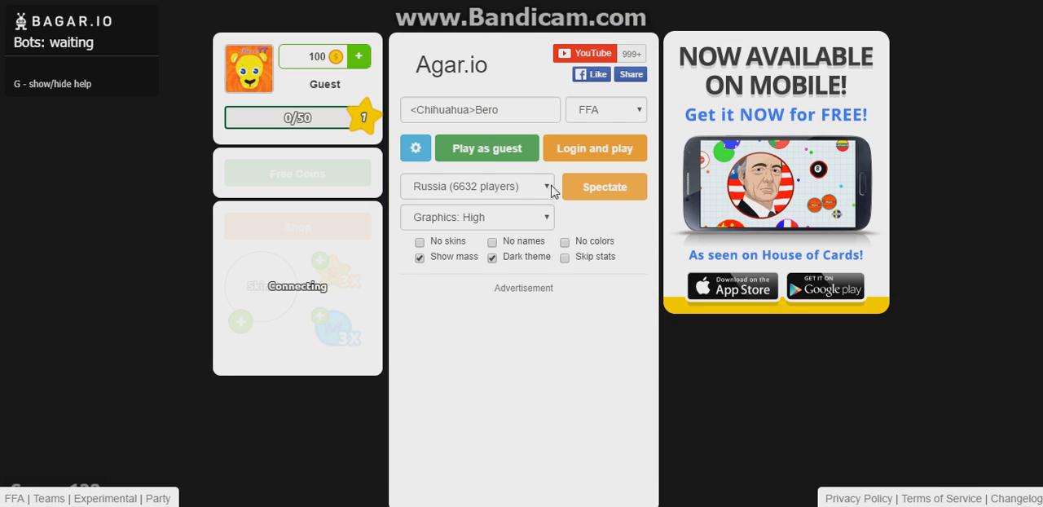
click(486, 149)
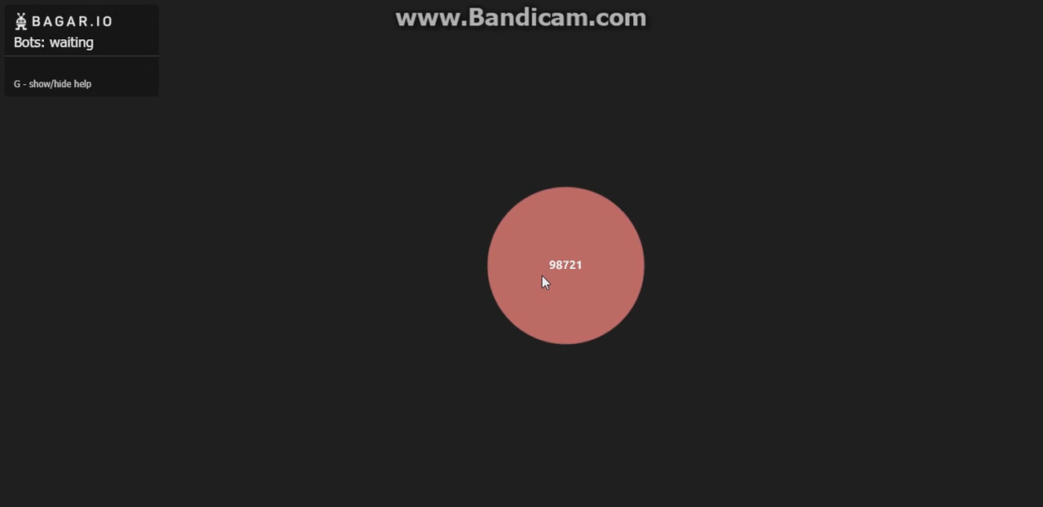
mouse_move(432, 362)
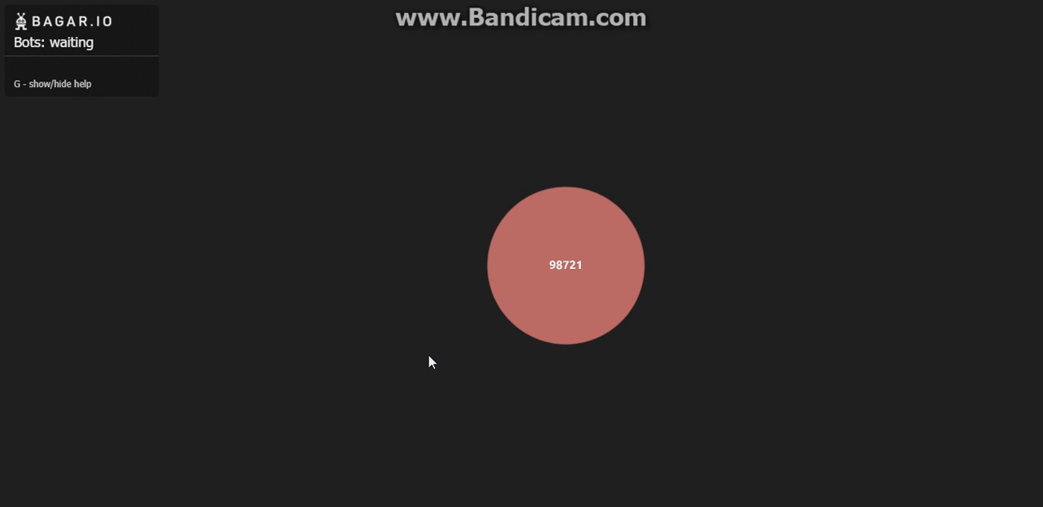